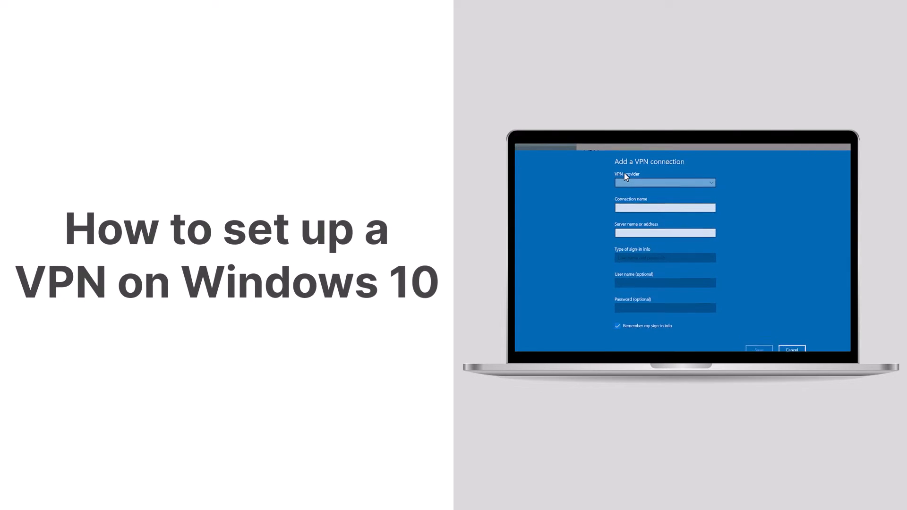
Go to Network & Internet and show the VPN page.
left_click(665, 182)
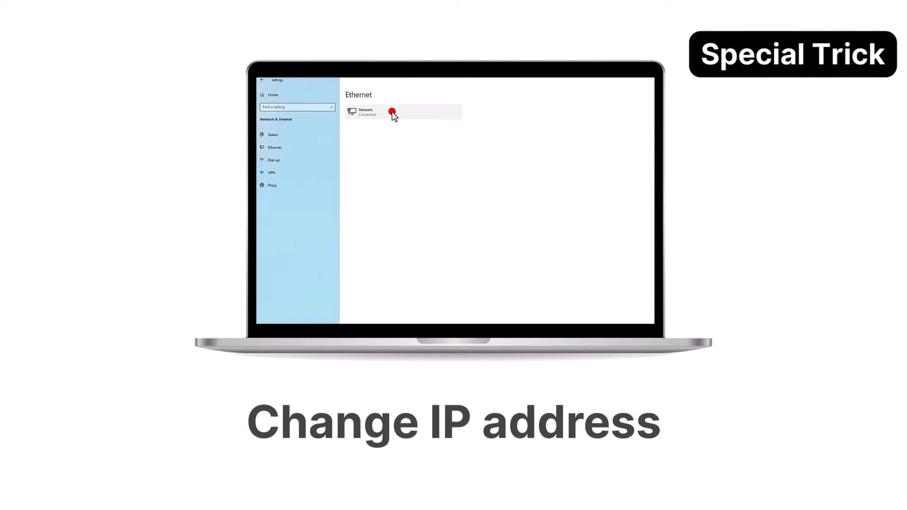
left_click(391, 111)
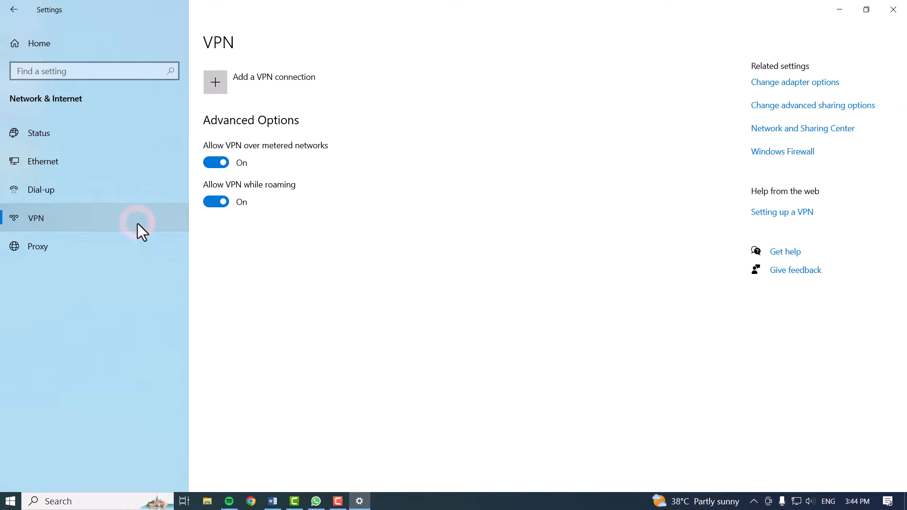
mouse_move(284, 84)
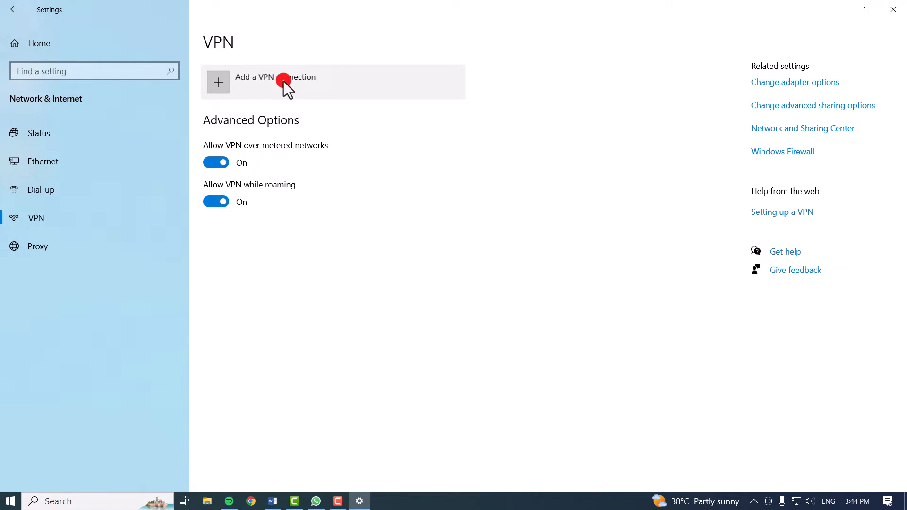
Add a VPN connection with provider Windows (built-in) and connection name 'Android Authority'.
left_click(276, 80)
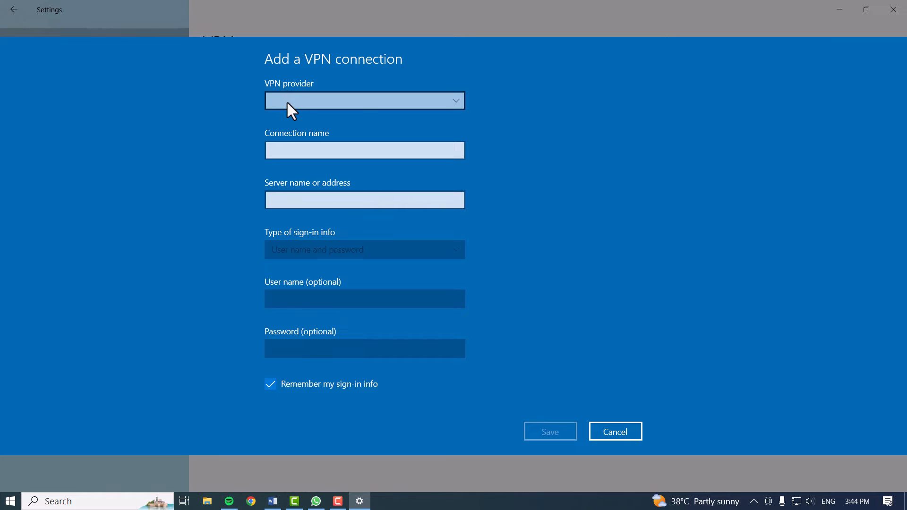
left_click(364, 100)
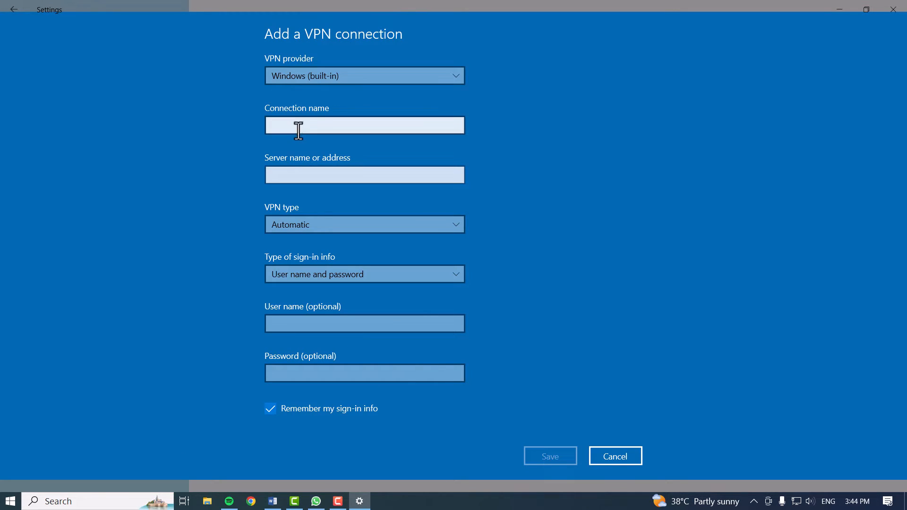
type("Android Authority")
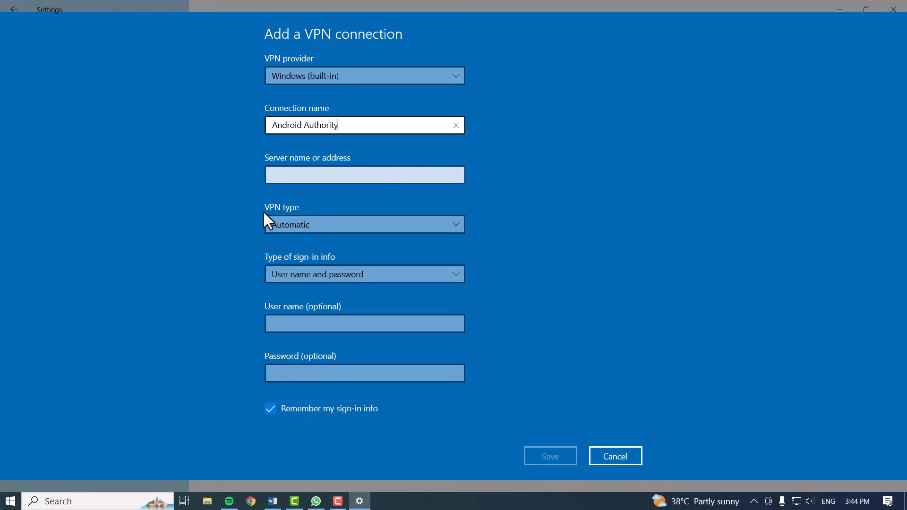
left_click(364, 174)
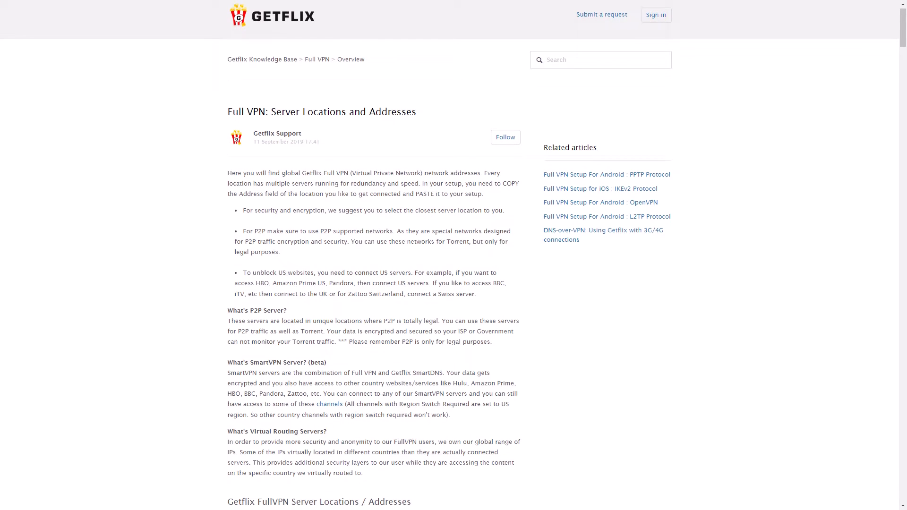
Scroll the Getflix Full VPN article down to the server address table.
scroll("down", 3)
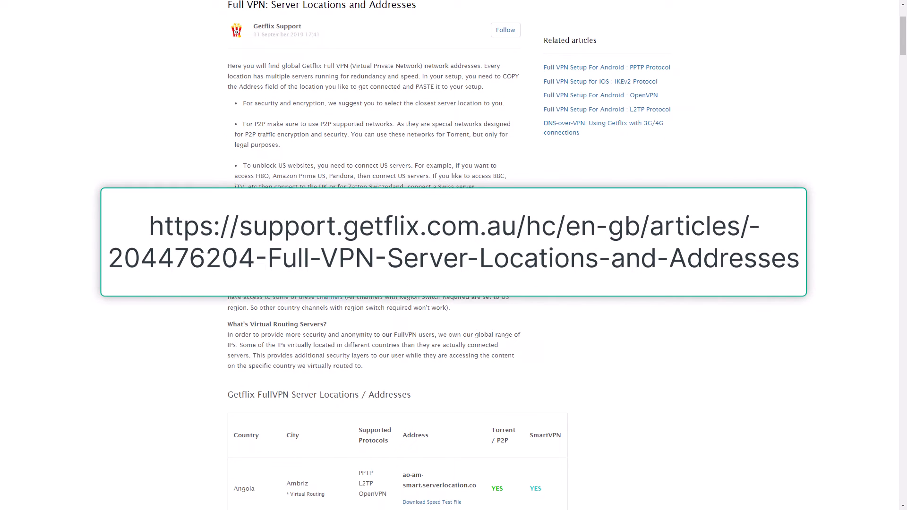
scroll("down", 3)
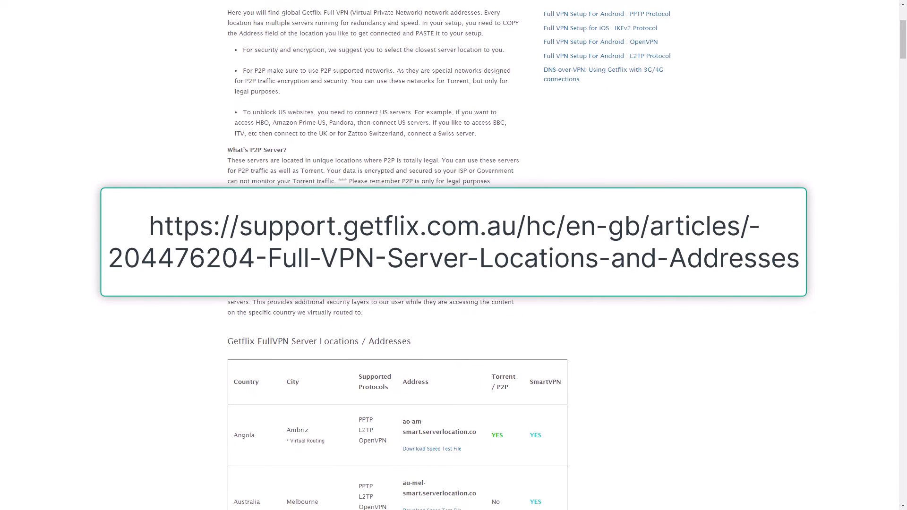
scroll("down", 3)
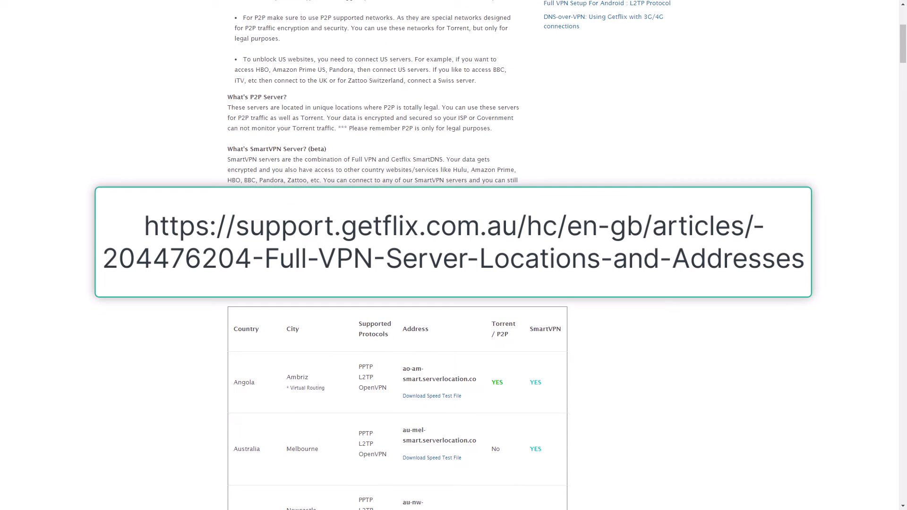
scroll("down", 3)
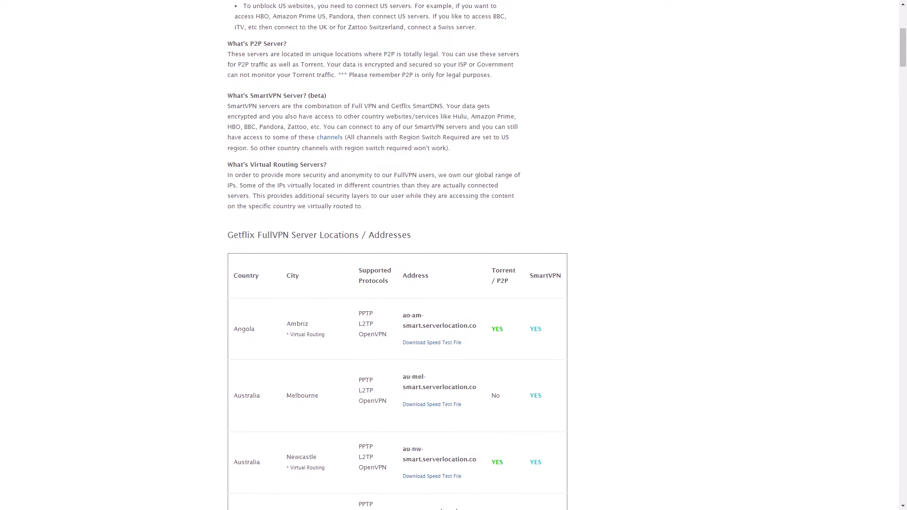
scroll("down", 3)
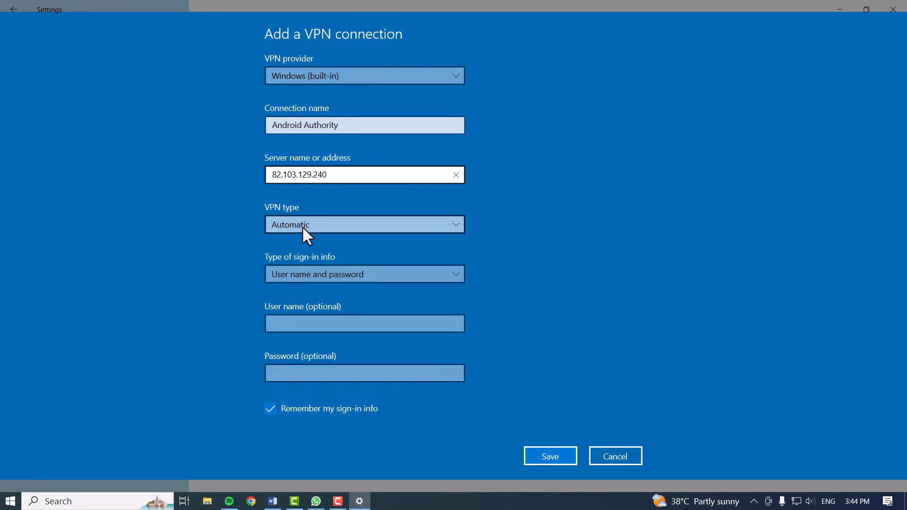
Keep VPN type Automatic, choose user name and password sign-in, and save the connection.
left_click(363, 224)
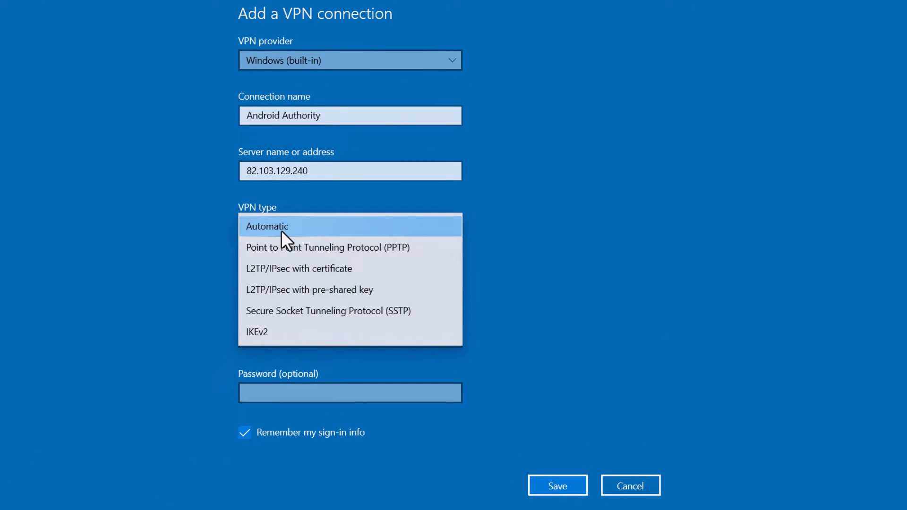
left_click(266, 226)
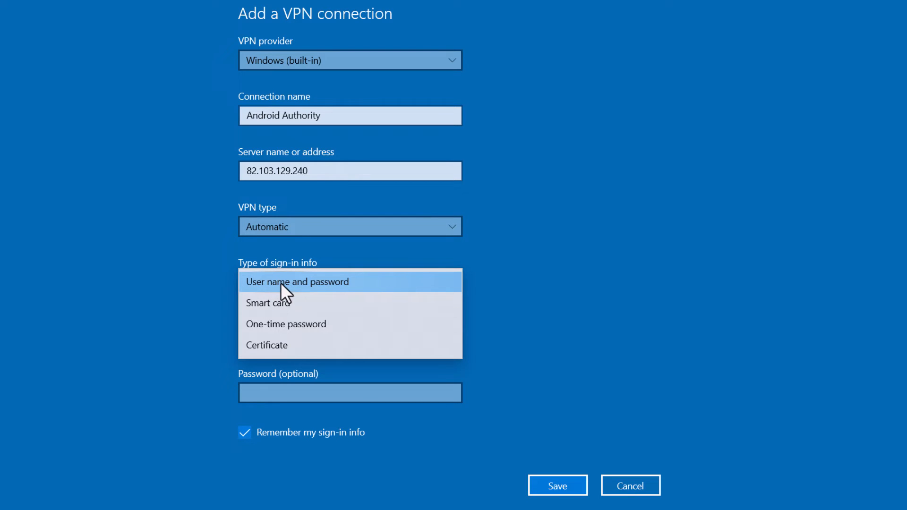
mouse_move(296, 297)
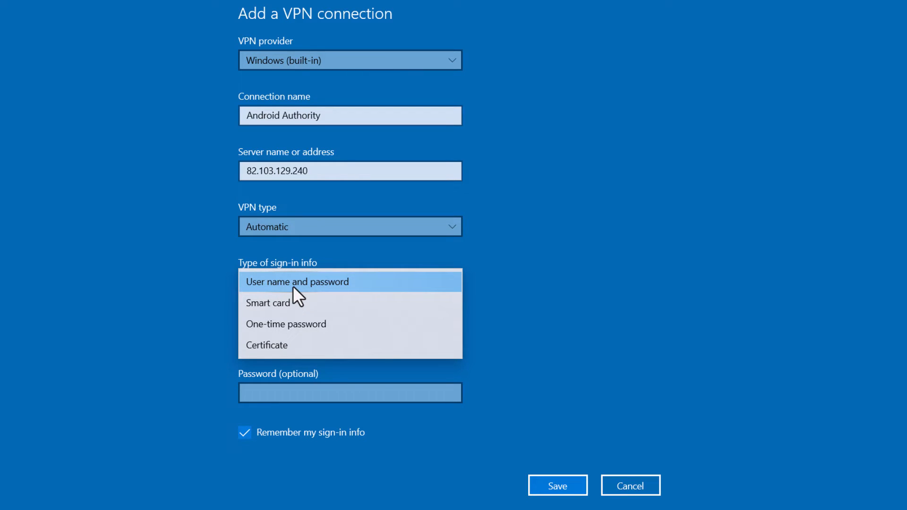
left_click(297, 282)
type("Android Authority")
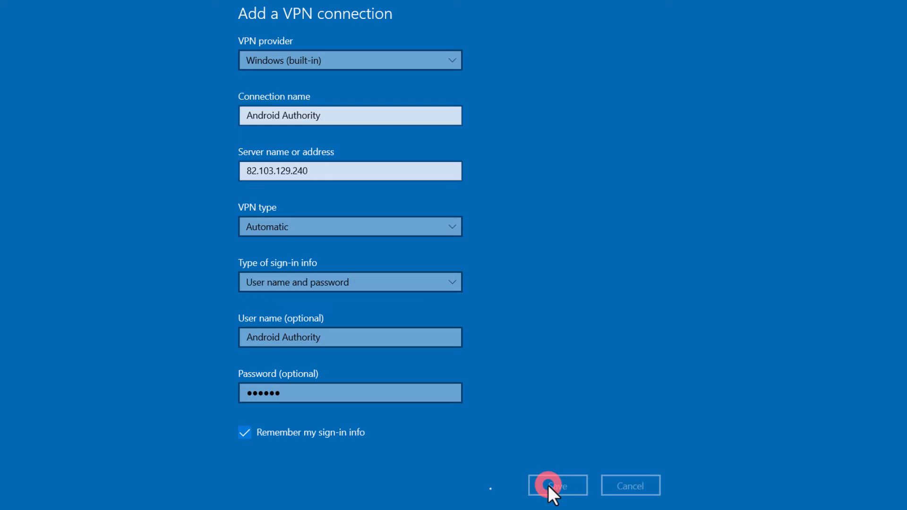
left_click(556, 485)
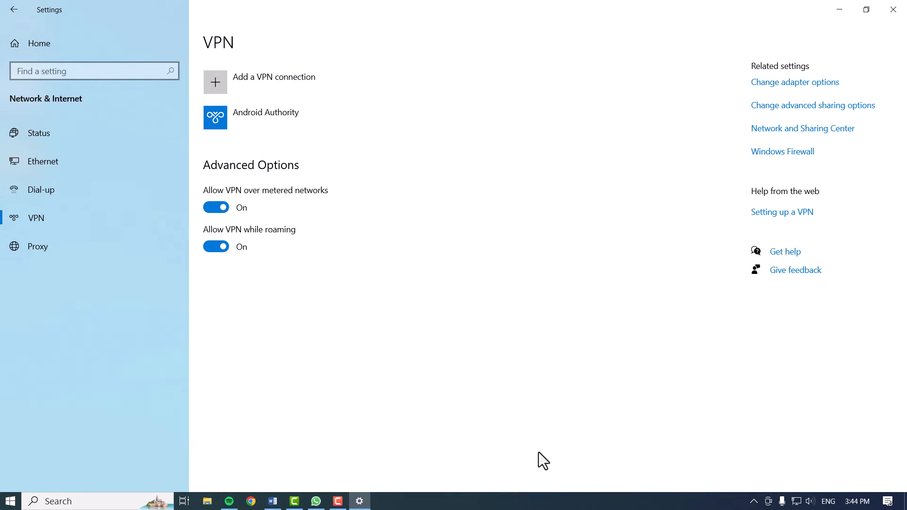
left_click(14, 10)
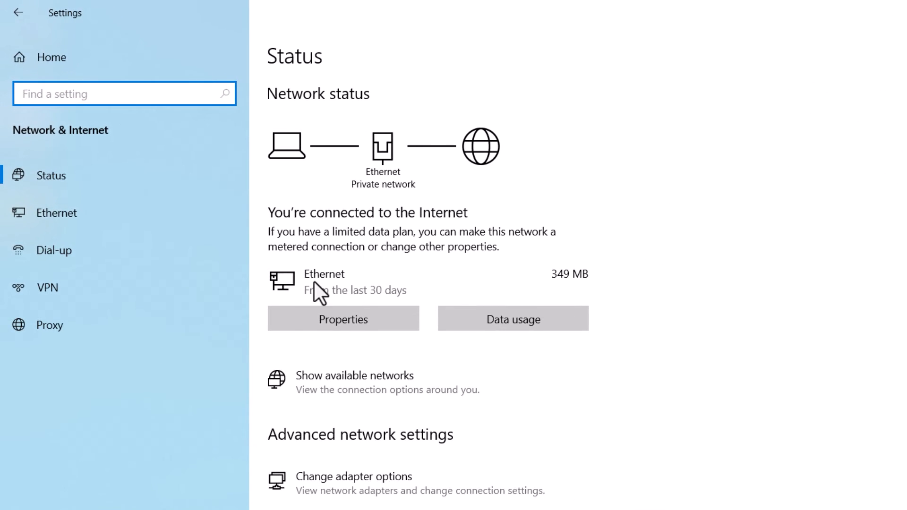
left_click(48, 288)
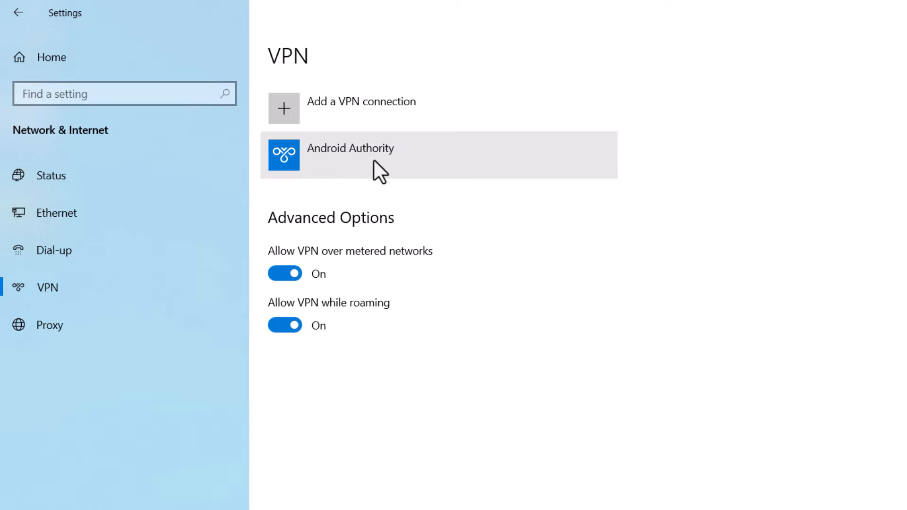
left_click(350, 154)
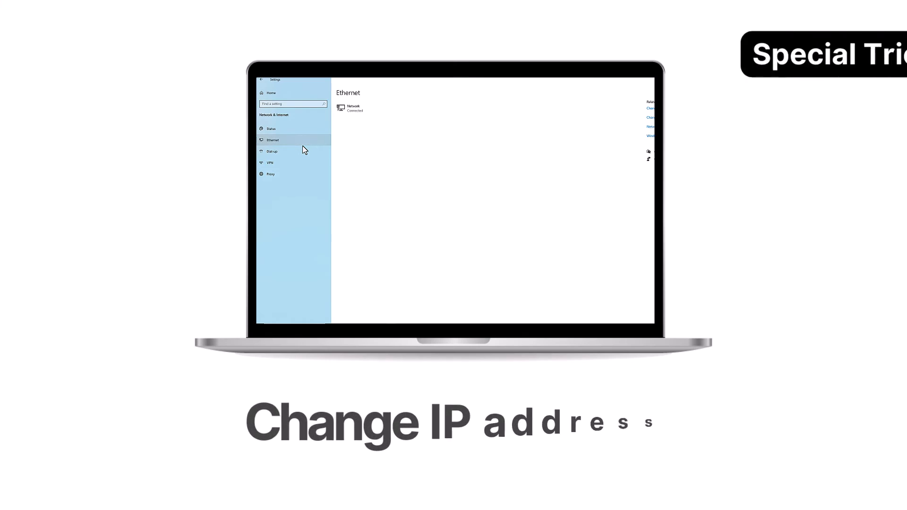
Glance at the Ethernet network's details, then go back to the Settings home page.
left_click(353, 108)
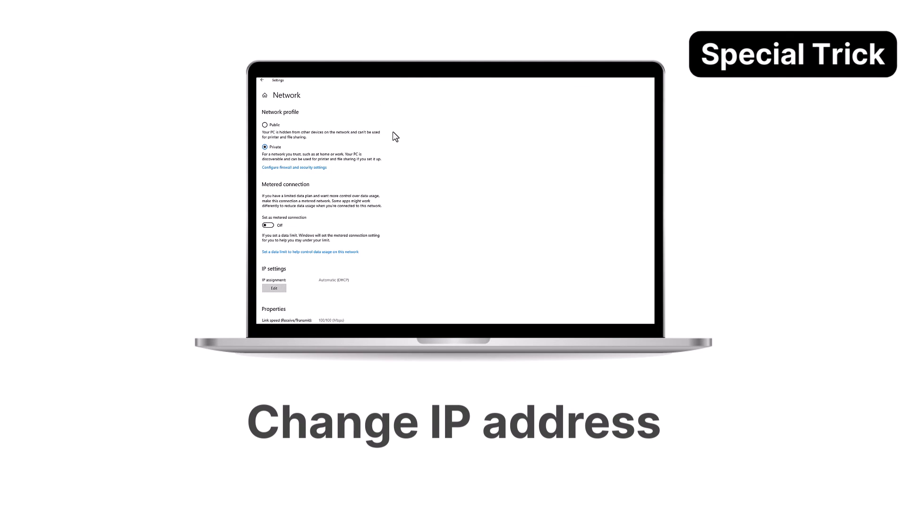
left_click(273, 288)
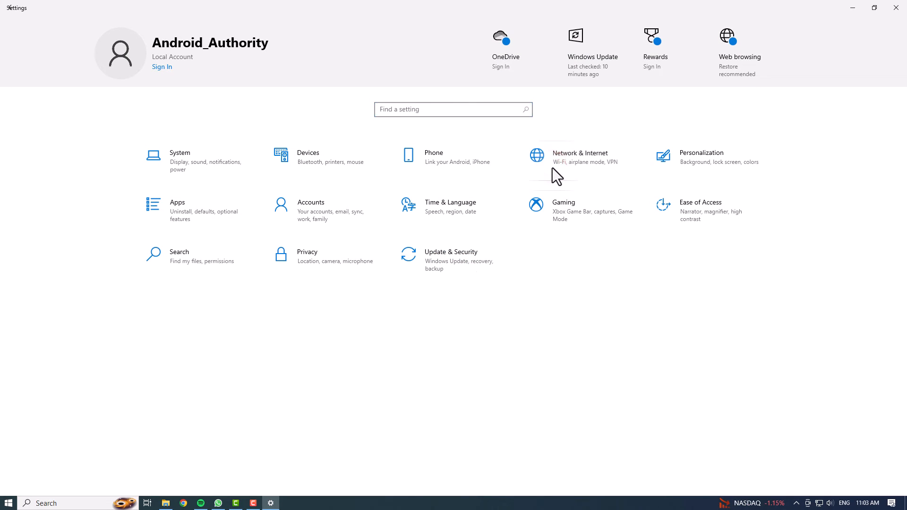
Reach the Ethernet network's page under Network & Internet and start editing IP assignment.
left_click(579, 157)
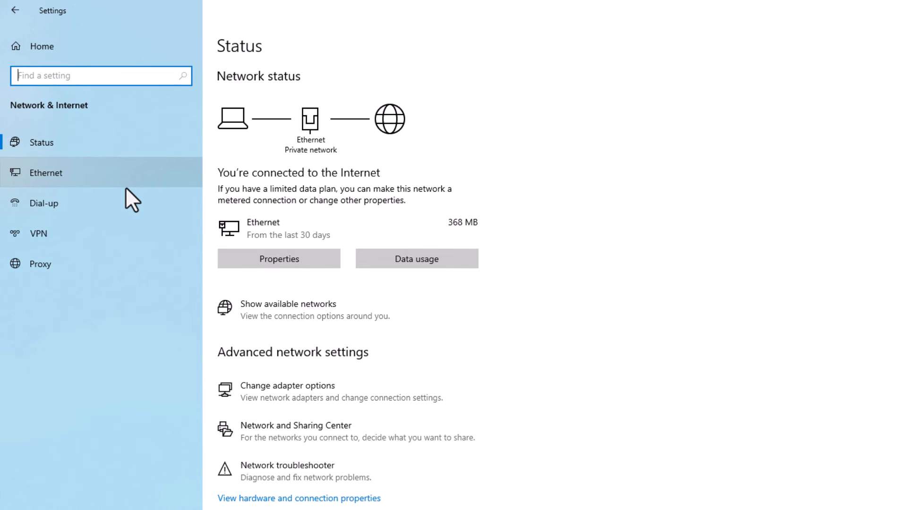
left_click(55, 172)
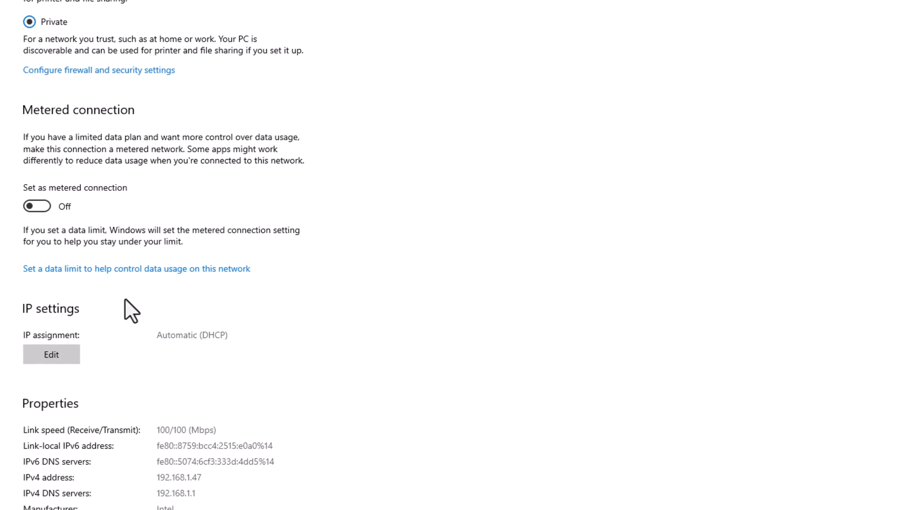
left_click(51, 354)
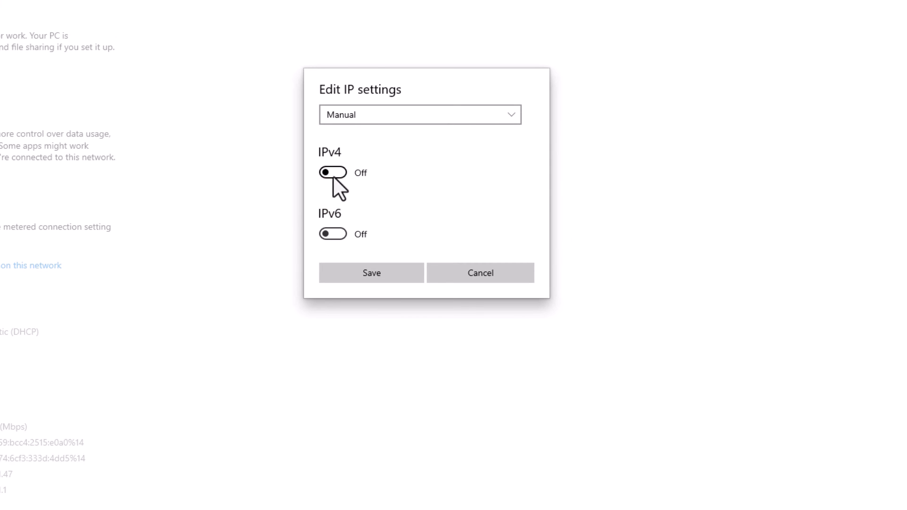
Switch IP assignment to Manual with IPv4 on, then cancel, leaving Automatic (DHCP).
left_click(333, 172)
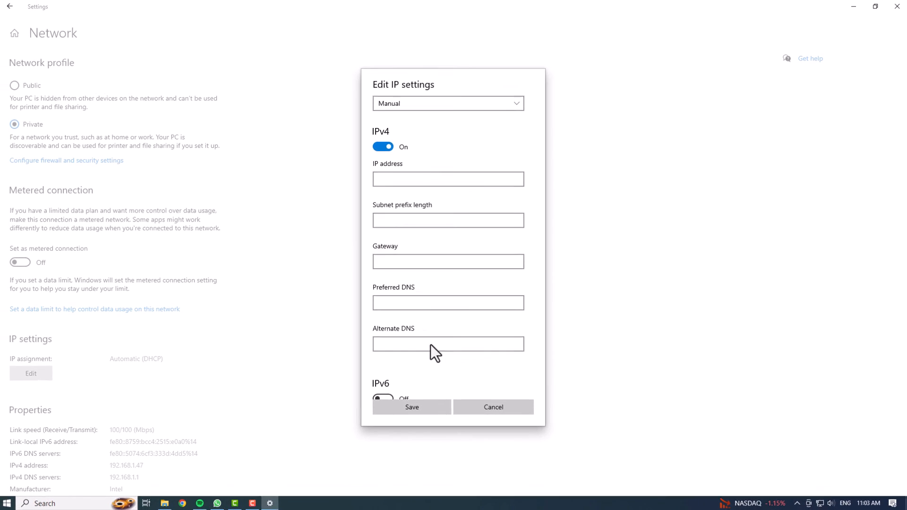
left_click(493, 406)
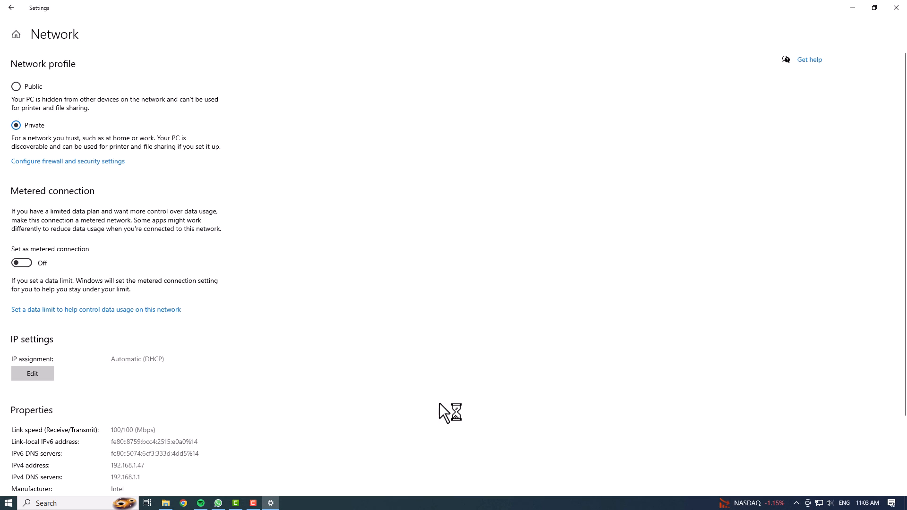